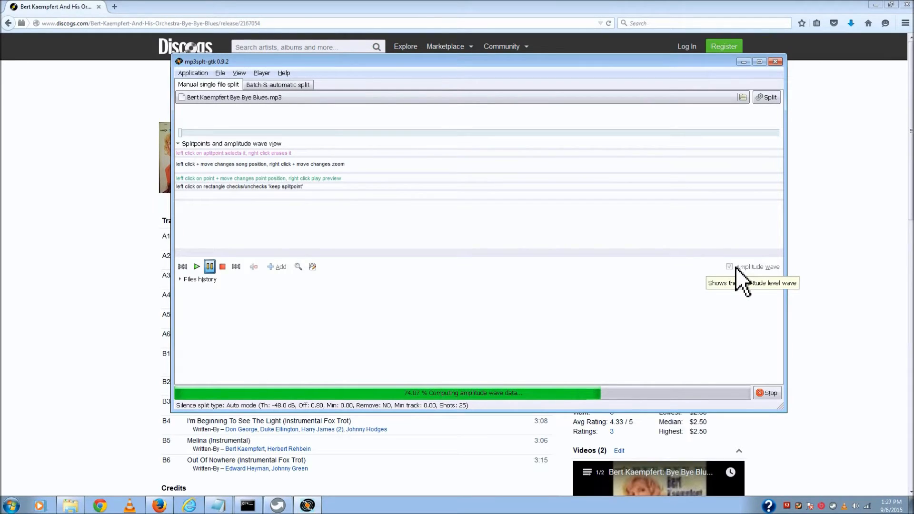
{"action": "mouse_move", "coordinate": [653, 344]}
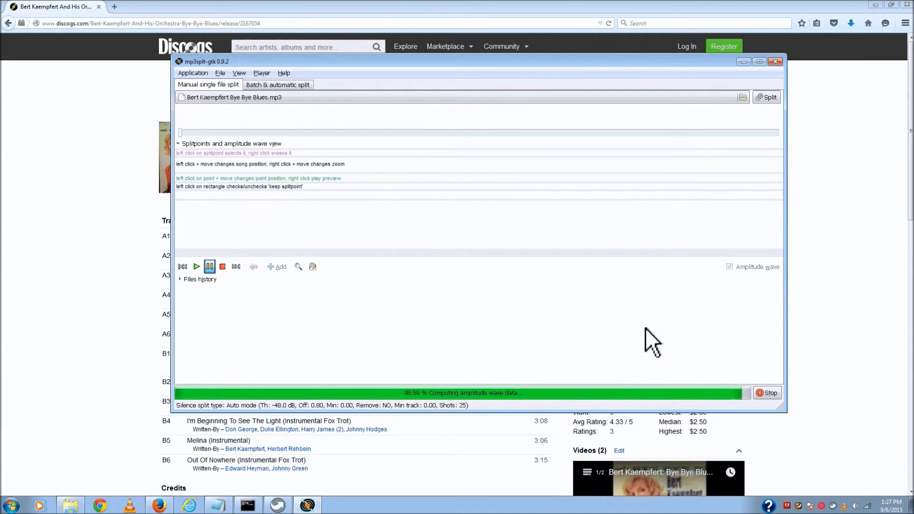
{"action": "mouse_move", "coordinate": [601, 315]}
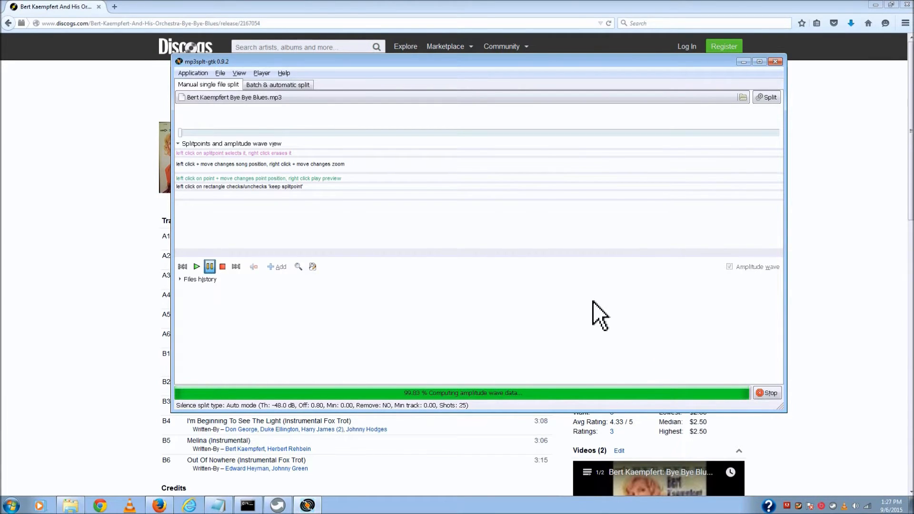